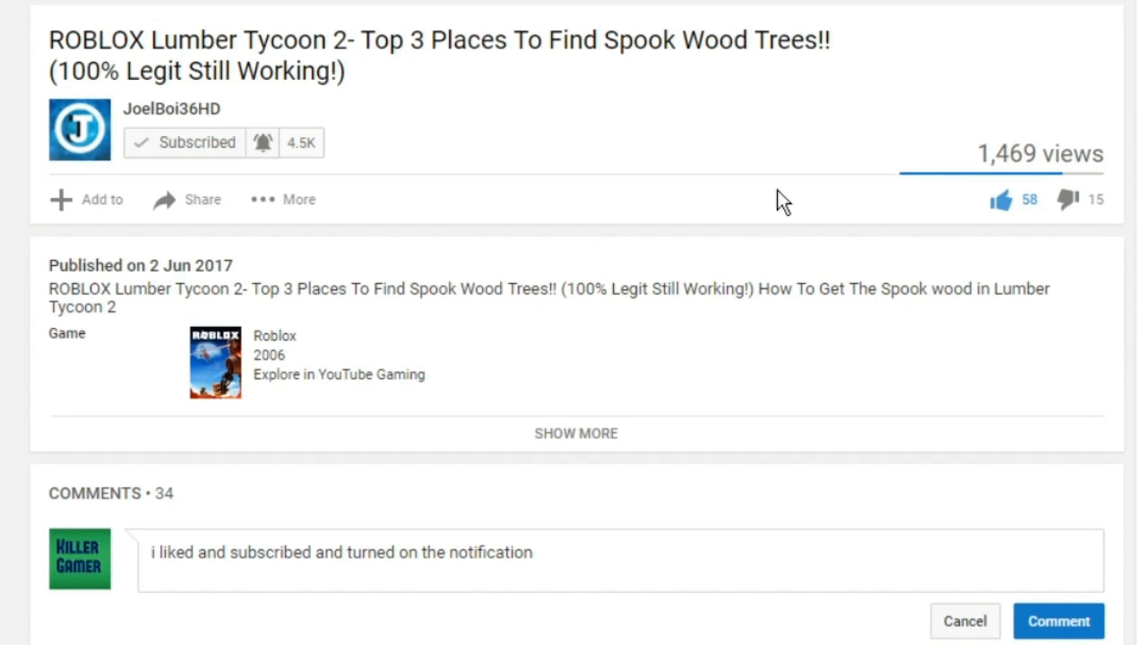
mouse_move(313, 318)
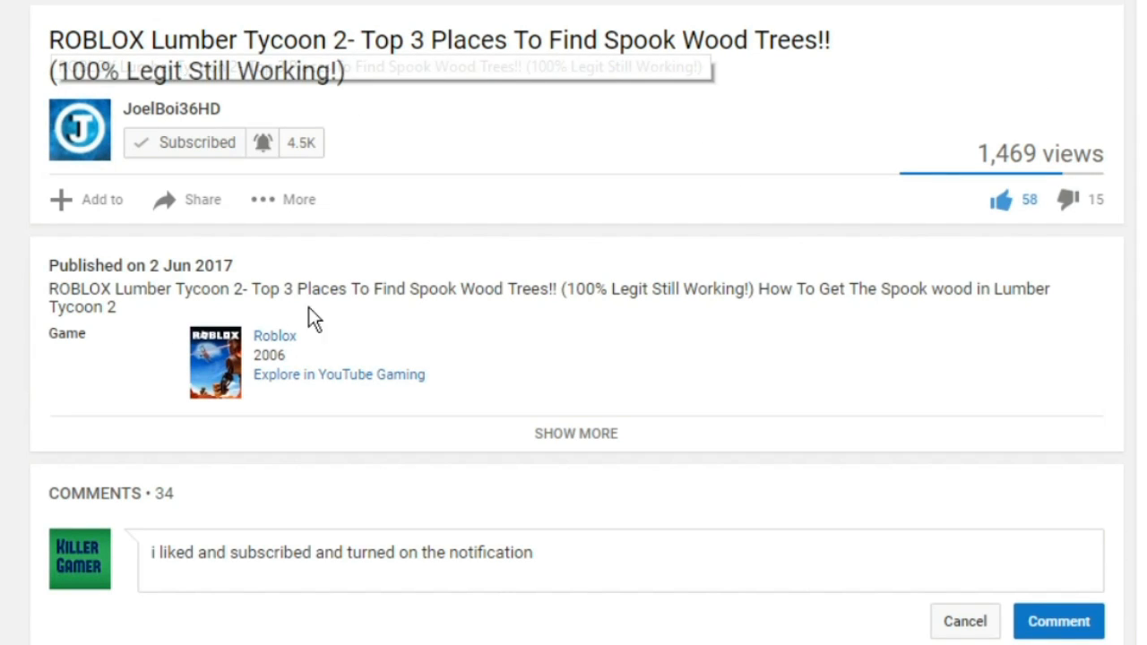
mouse_move(527, 185)
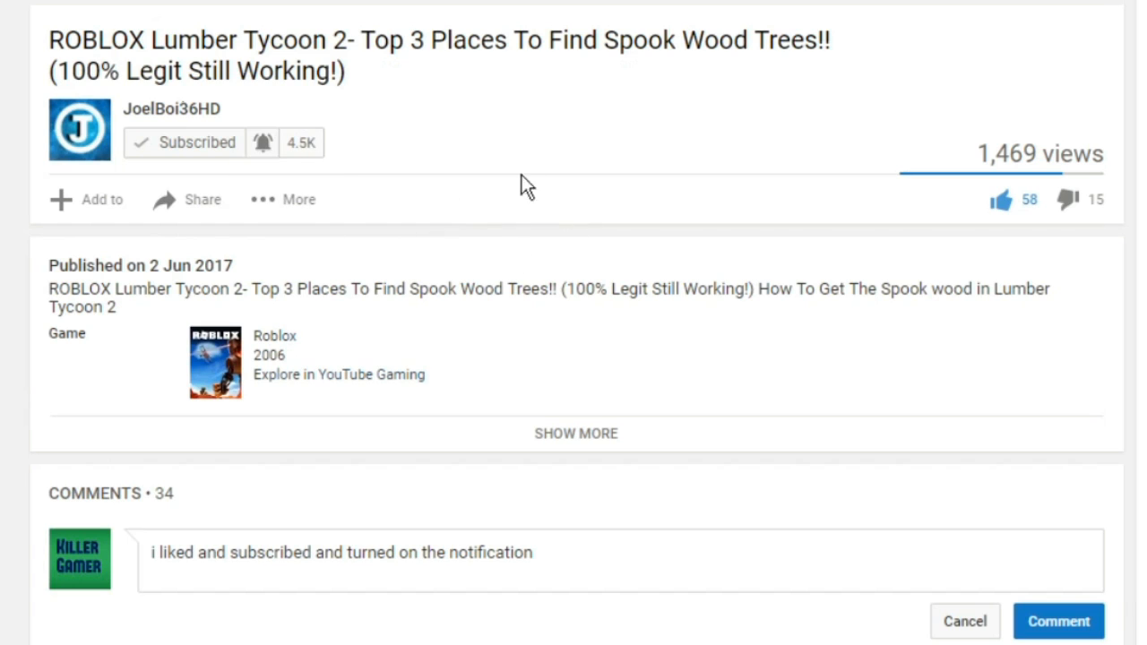
mouse_move(414, 123)
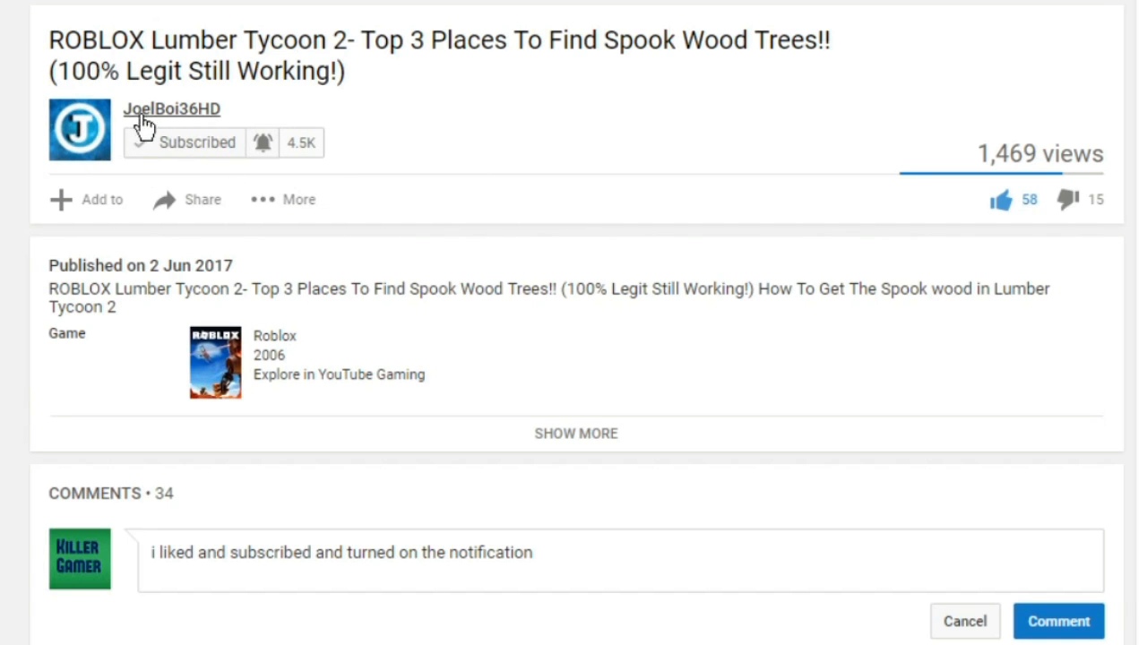
Walk the character across the dark swamp to the large grey rocks by the lake.
left_click(195, 143)
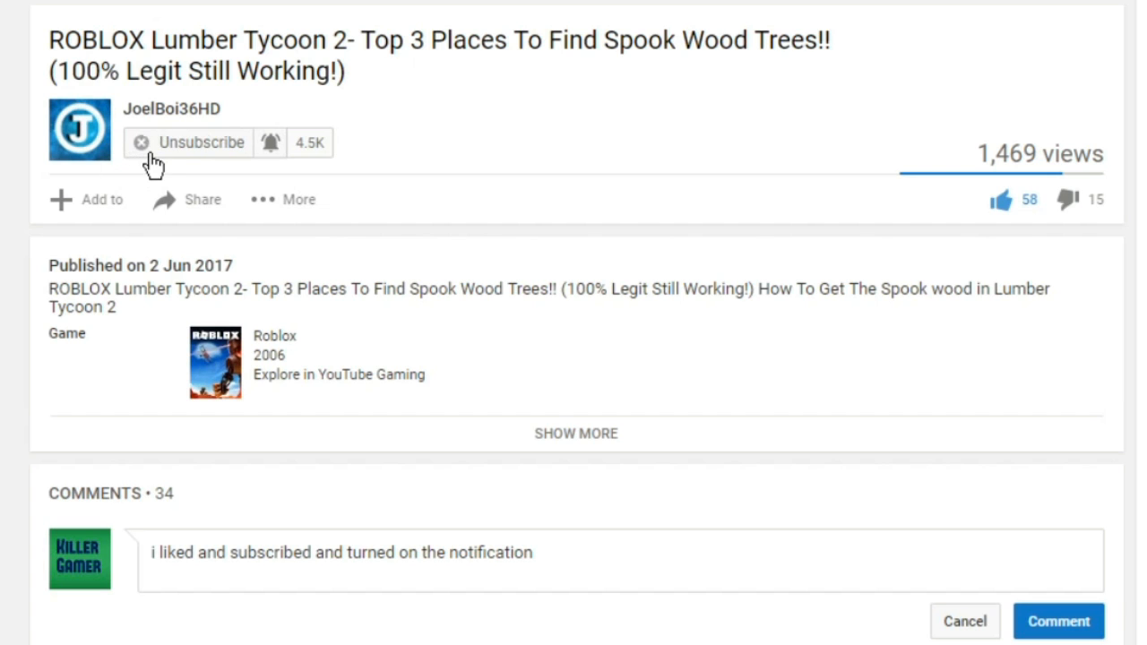
left_click(189, 142)
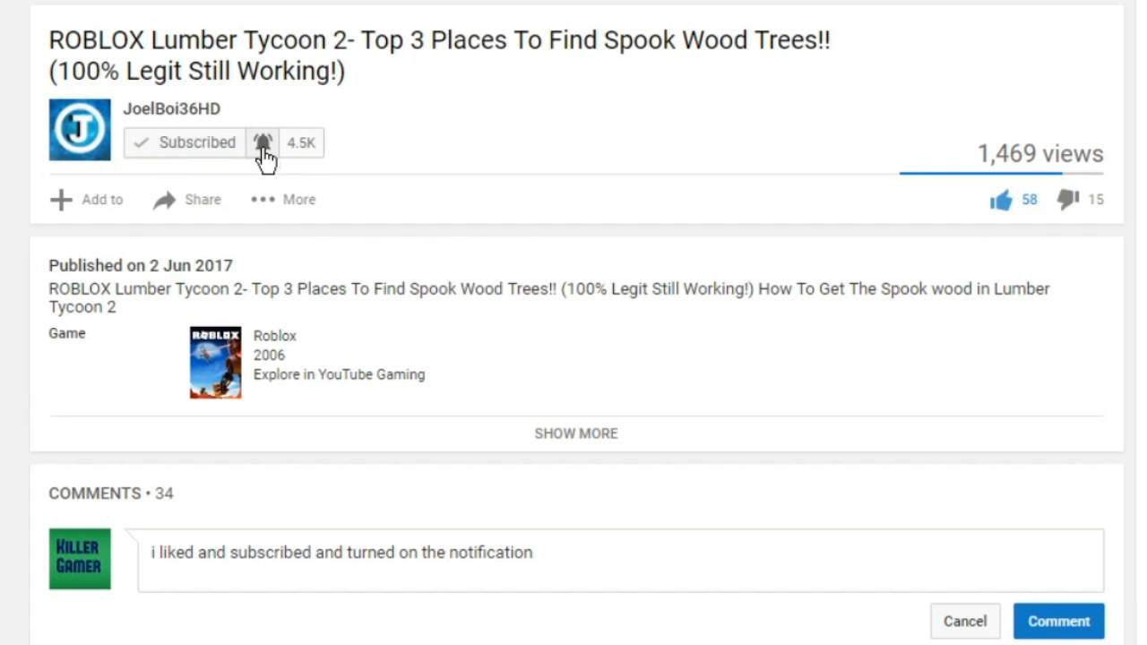
mouse_move(986, 400)
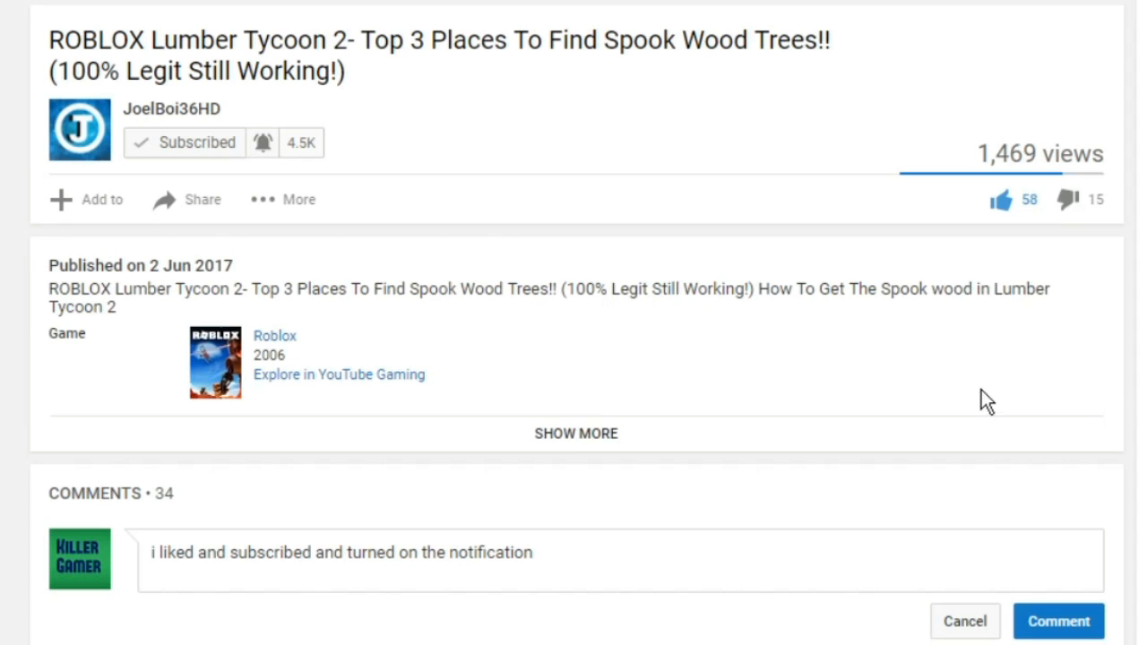
mouse_move(1002, 199)
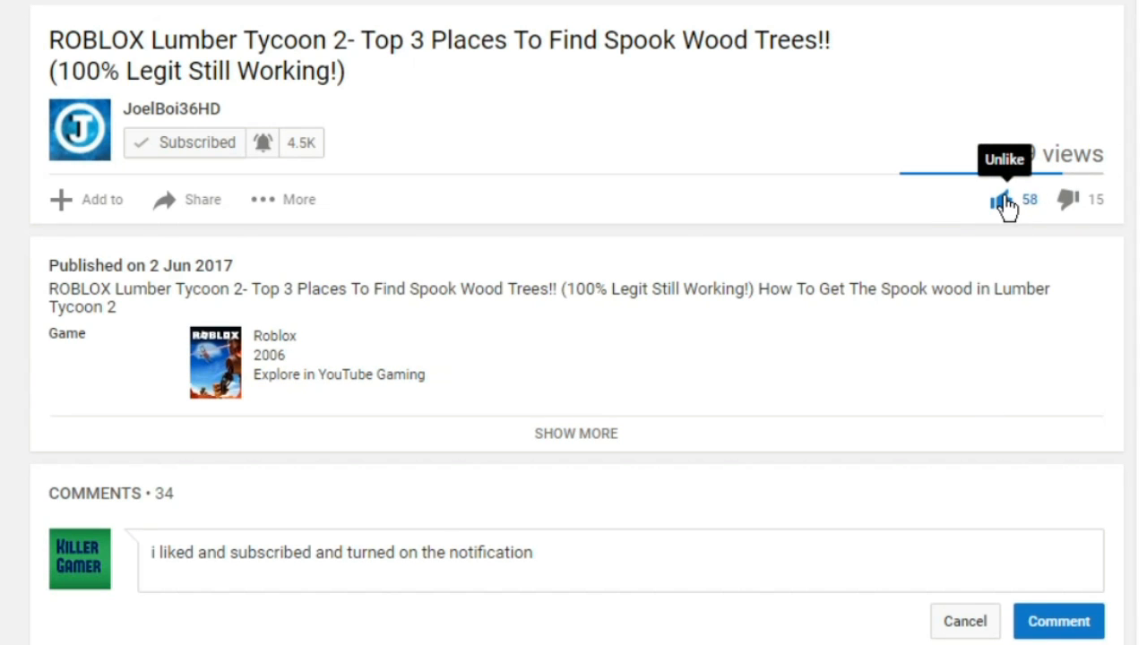
mouse_move(681, 412)
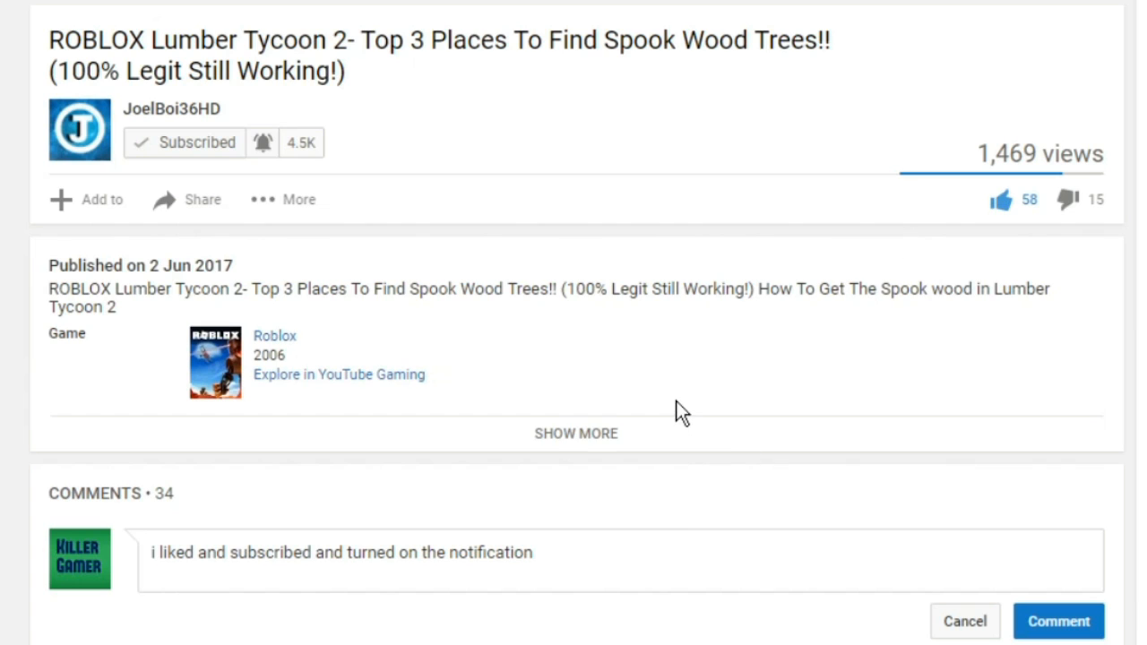
mouse_move(645, 541)
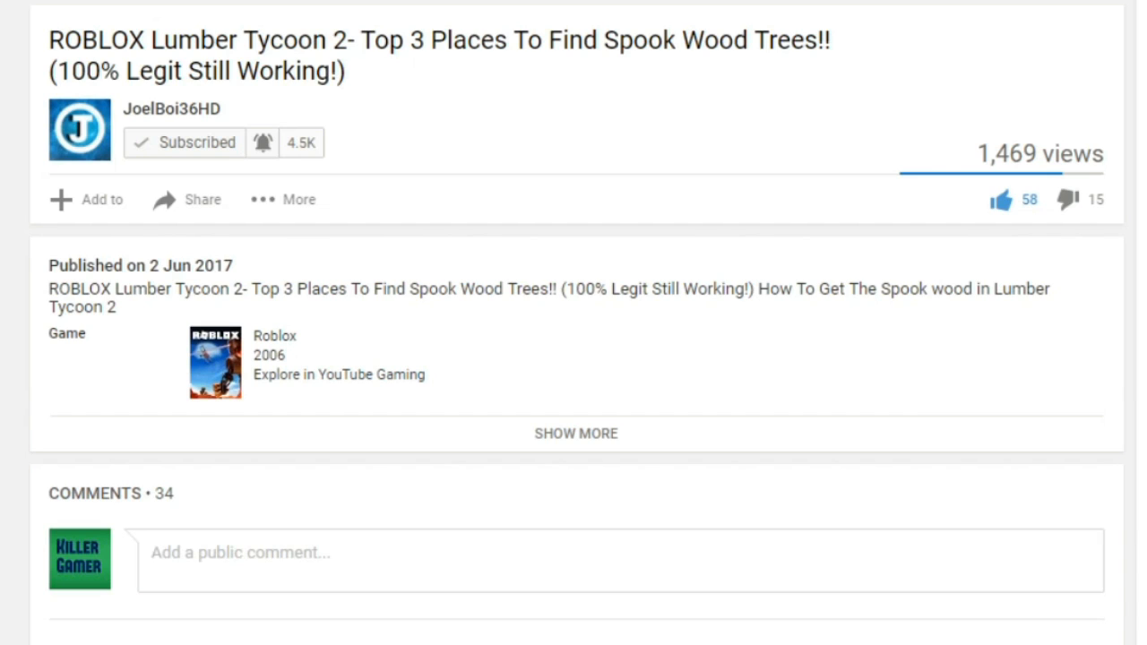
mouse_move(935, 7)
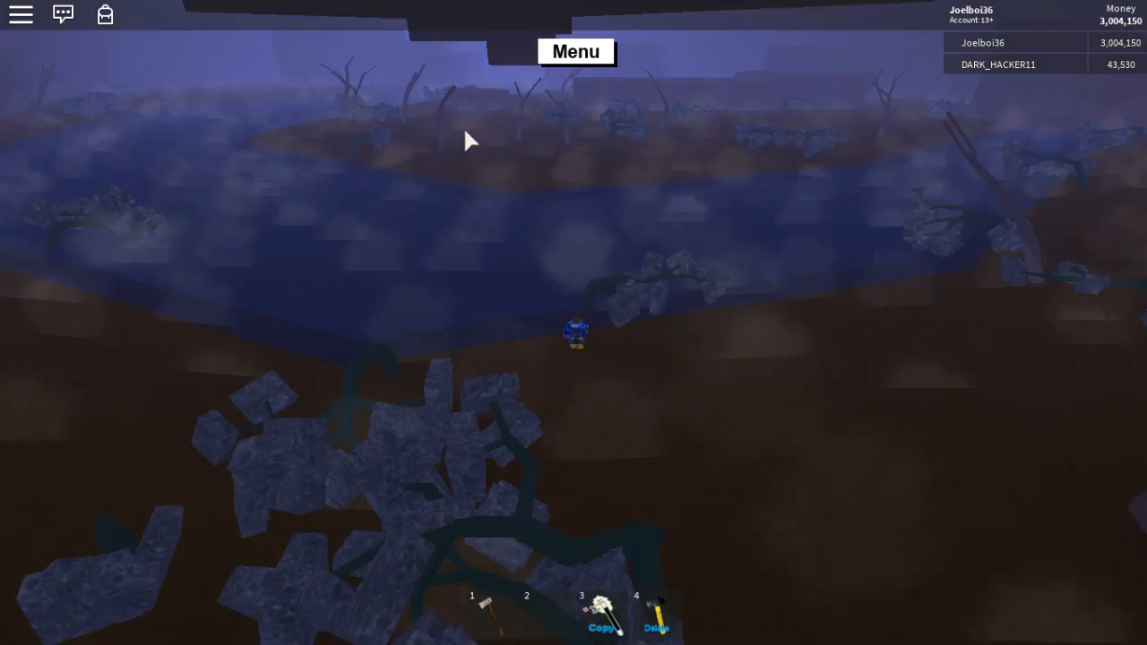
mouse_move(475, 107)
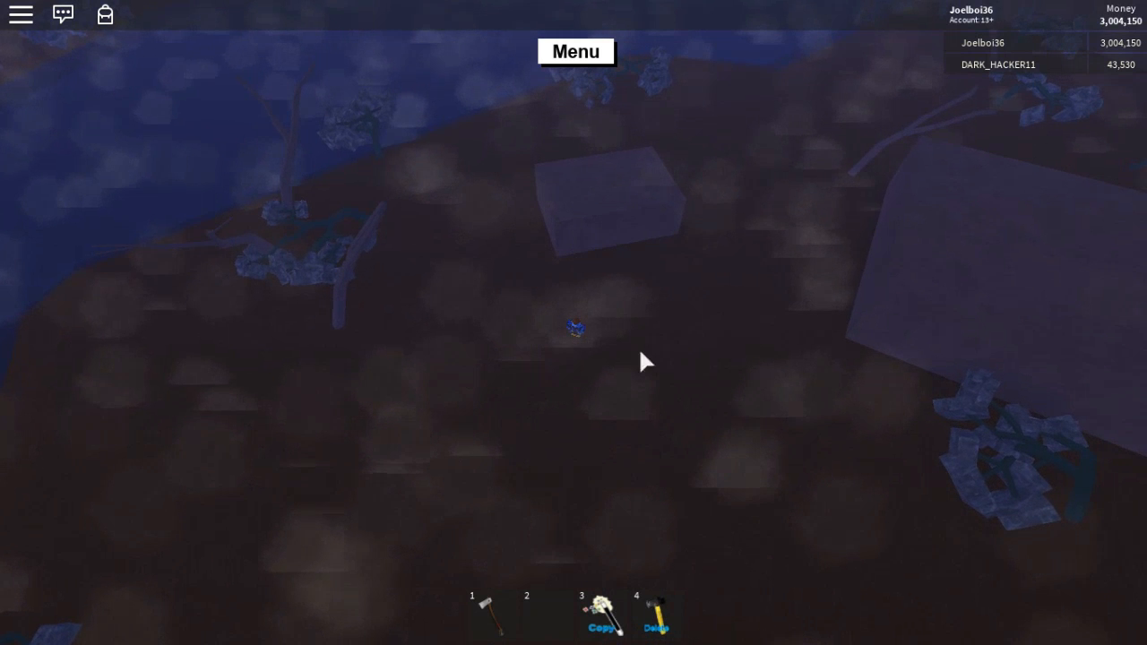
Delete the swamp rock and drop down onto the hidden neon pink block.
left_click(656, 614)
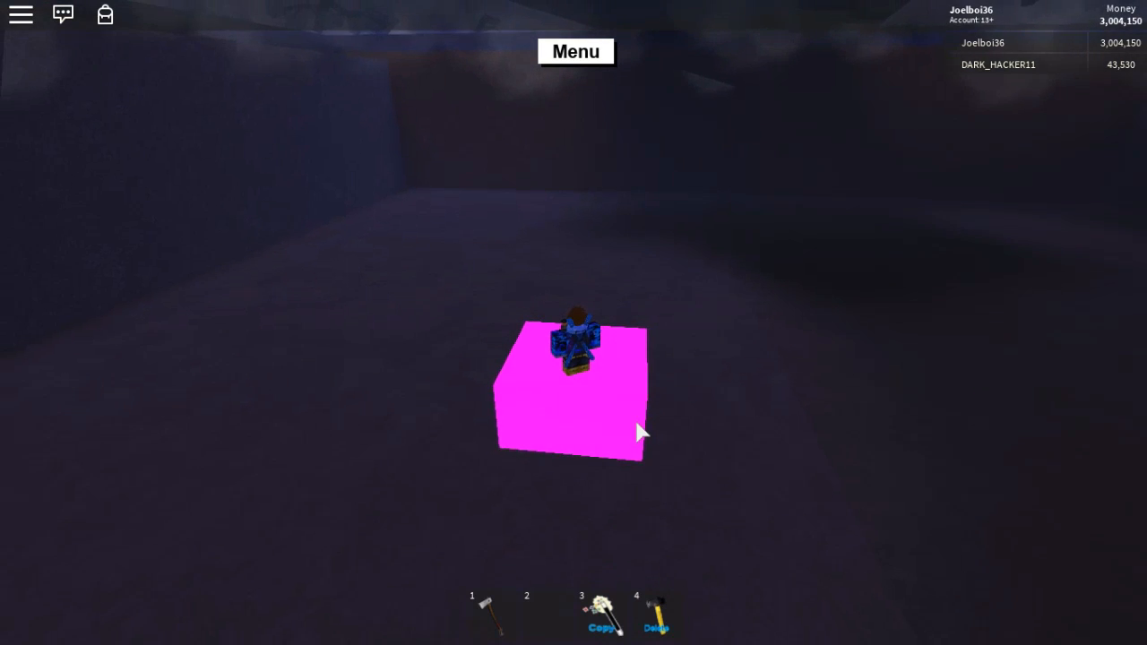
Copy the pink block upward and look down at the hole beneath it.
left_click(656, 615)
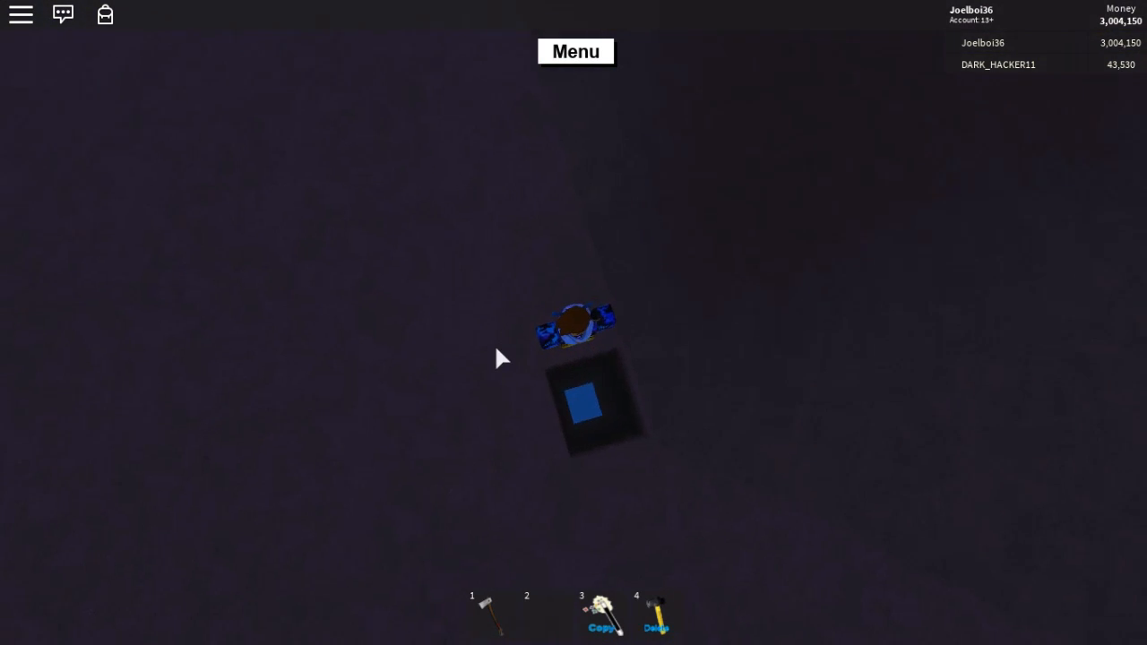
mouse_move(573, 417)
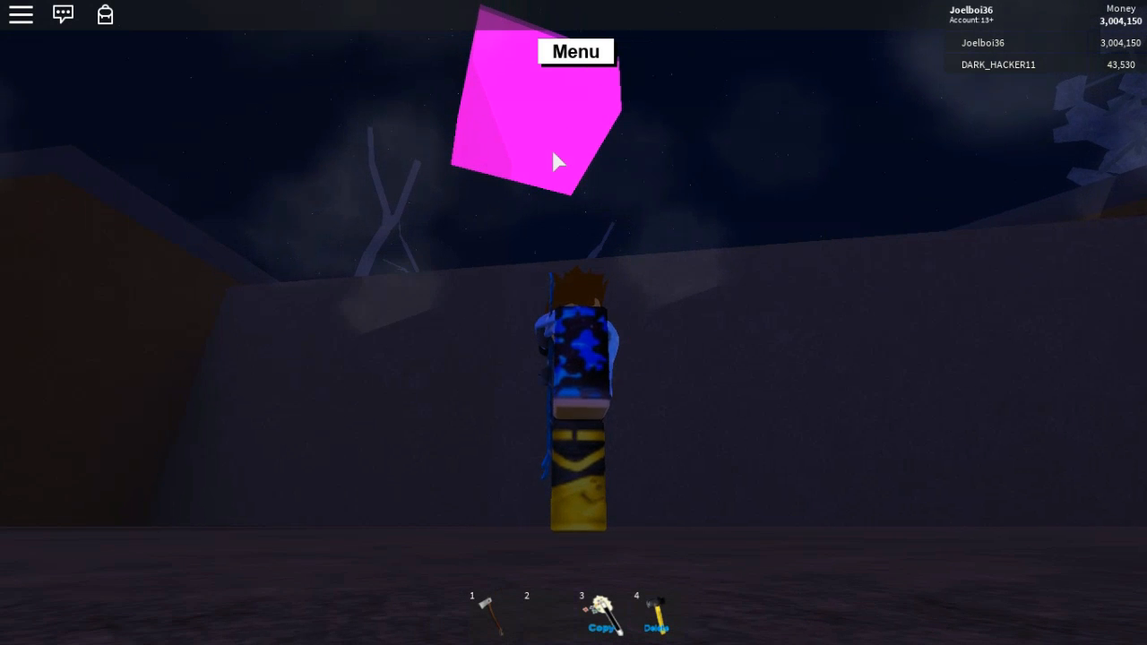
mouse_move(574, 554)
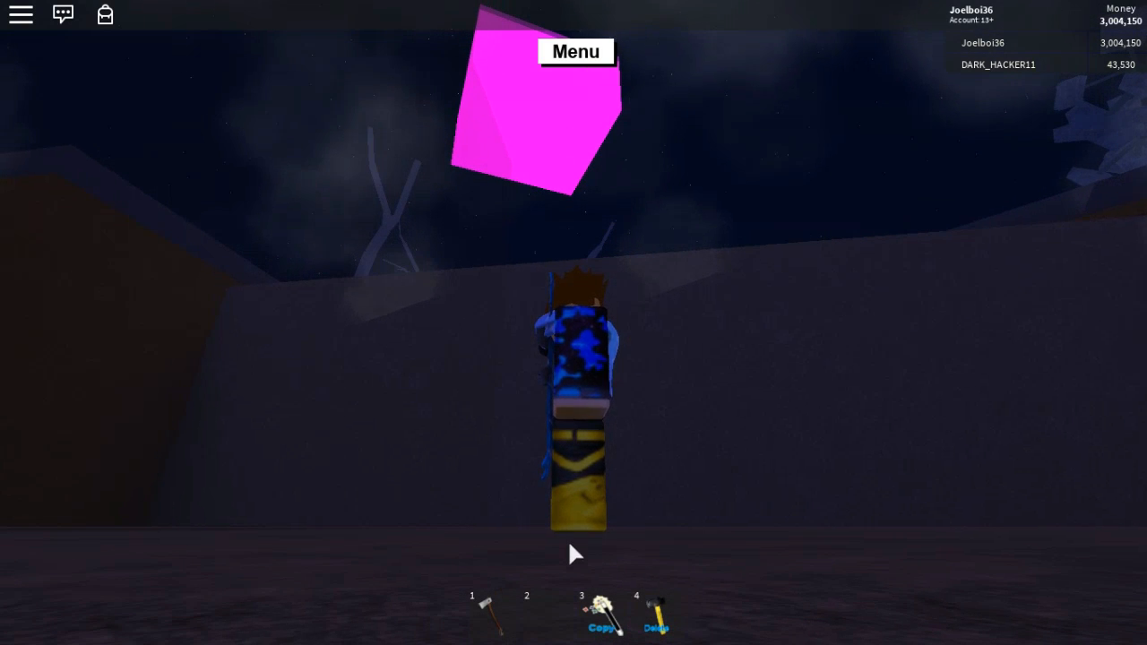
mouse_move(738, 395)
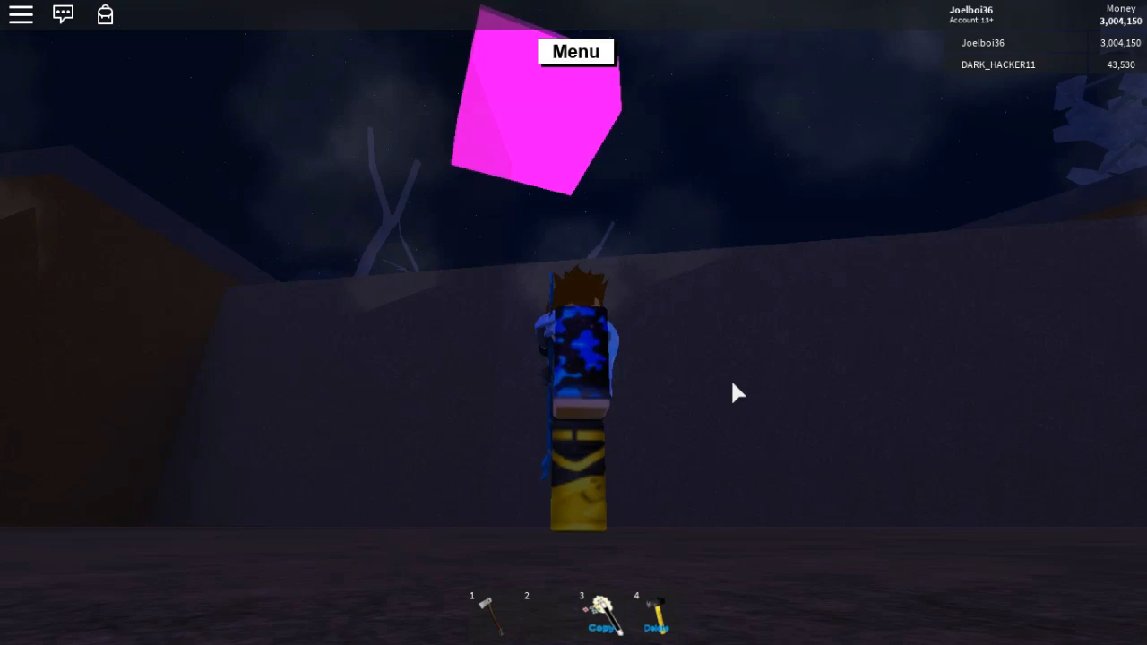